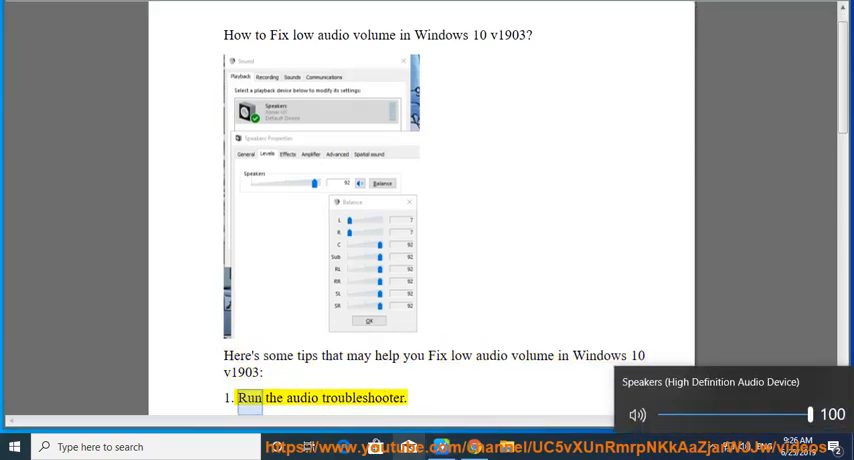
- Reach the Windows 10 Settings overview from the low-audio guide
{"action": "scroll", "scroll_direction": "down", "scroll_amount": 3}
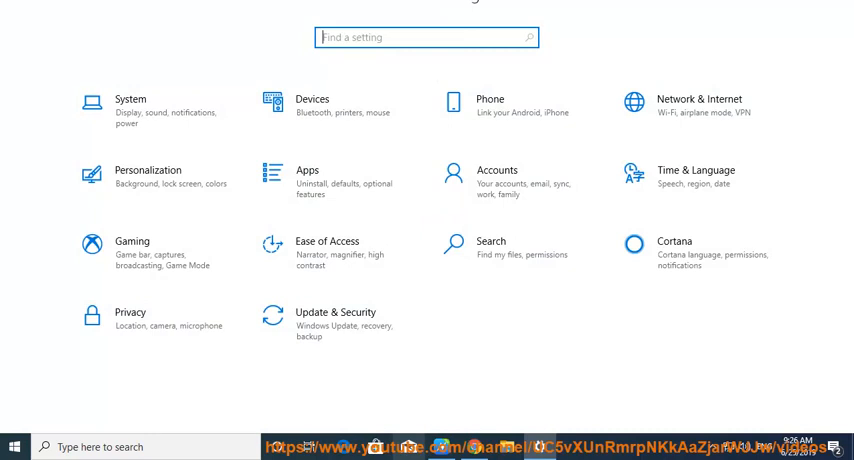
- Run the Playing Audio troubleshooter from the Troubleshoot page, then close it
{"action": "type", "text": "TR"}
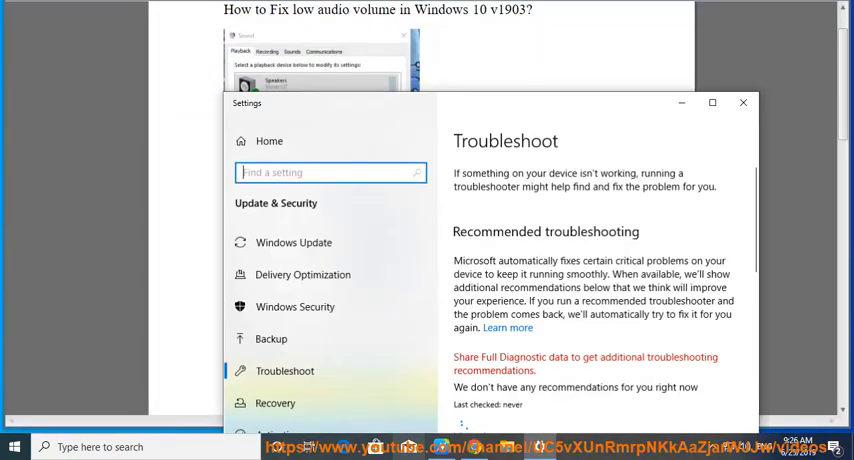
{"action": "scroll", "scroll_direction": "down", "scroll_amount": 3}
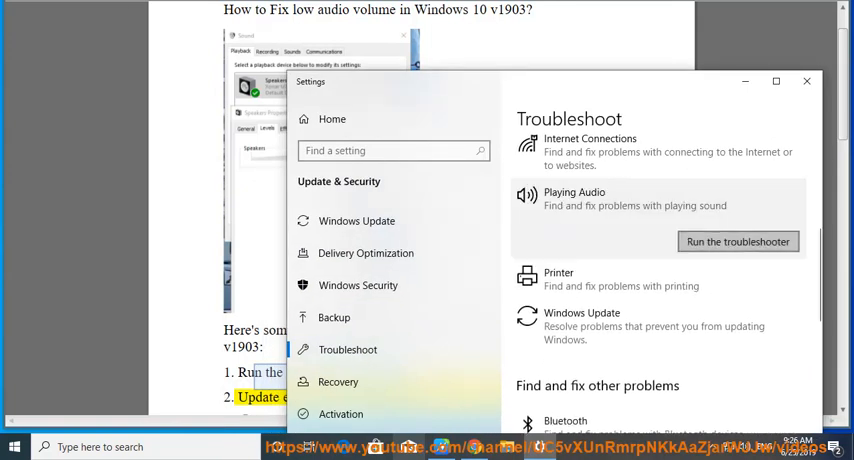
{"action": "left_click", "coordinate": [738, 240]}
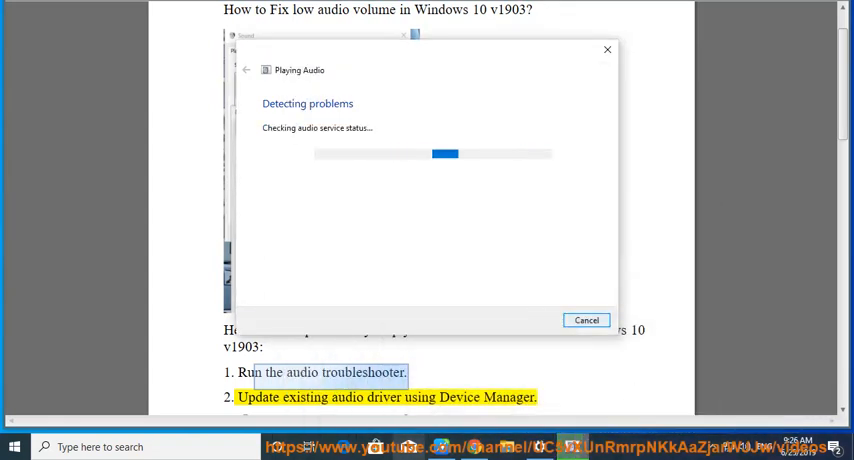
{"action": "left_click", "coordinate": [586, 320]}
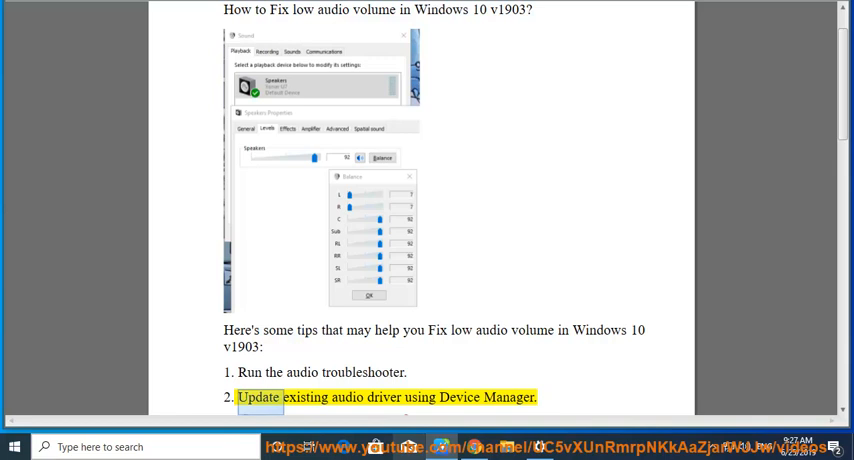
- Update the High Definition Audio Device driver under Sound, video and game controllers via an online search
{"action": "type", "text": "DEV"}
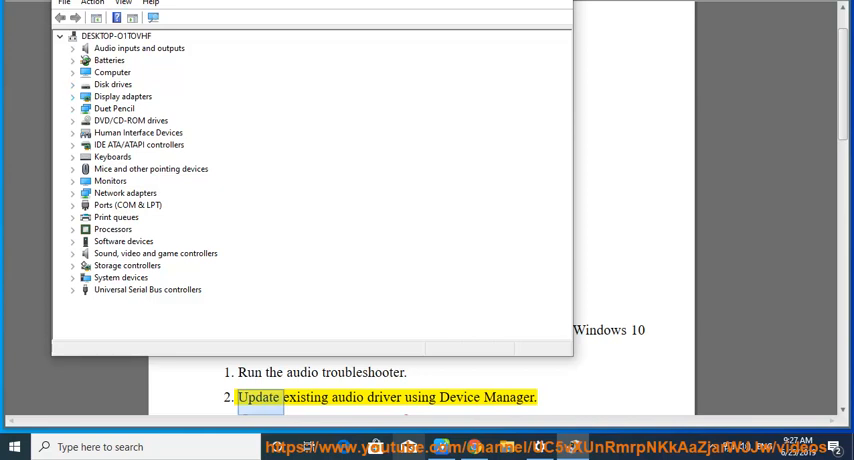
{"action": "left_click", "coordinate": [72, 254]}
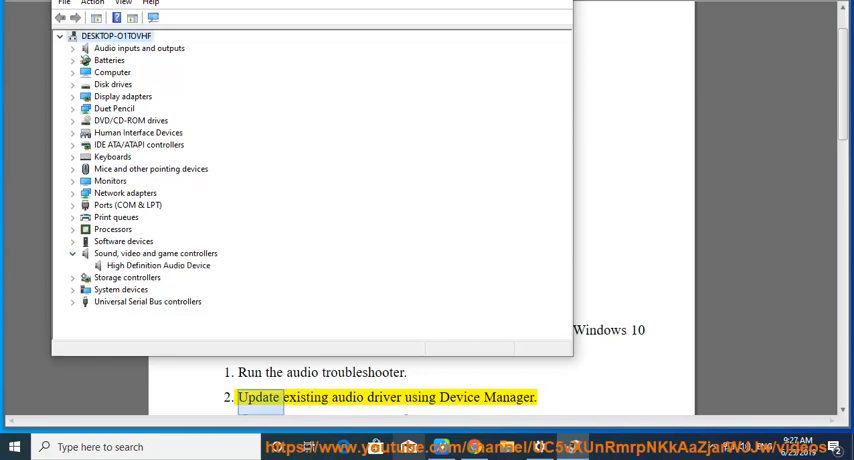
{"action": "right_click", "coordinate": [156, 264]}
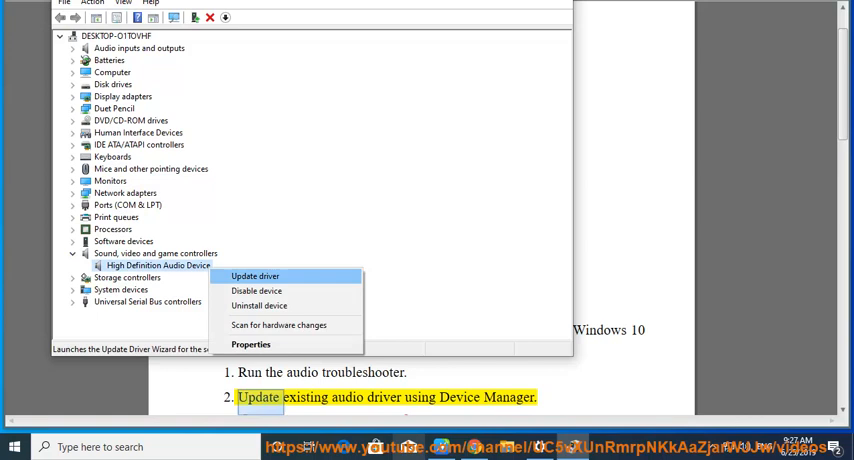
{"action": "left_click", "coordinate": [256, 276]}
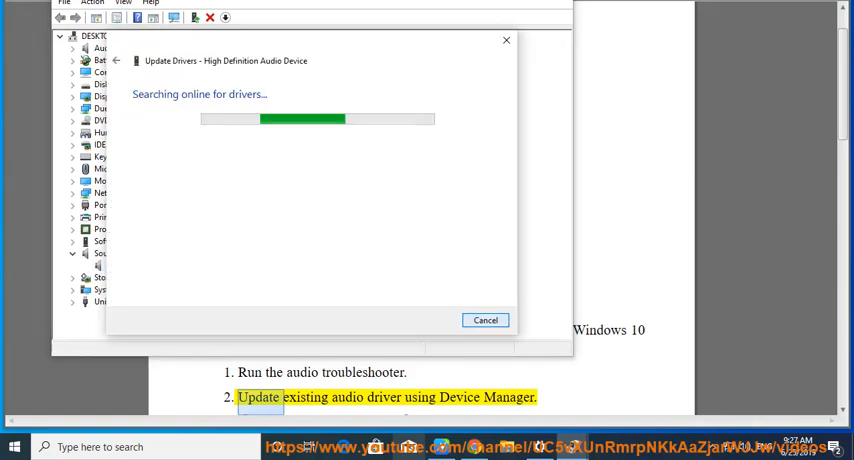
{"action": "left_click", "coordinate": [484, 320]}
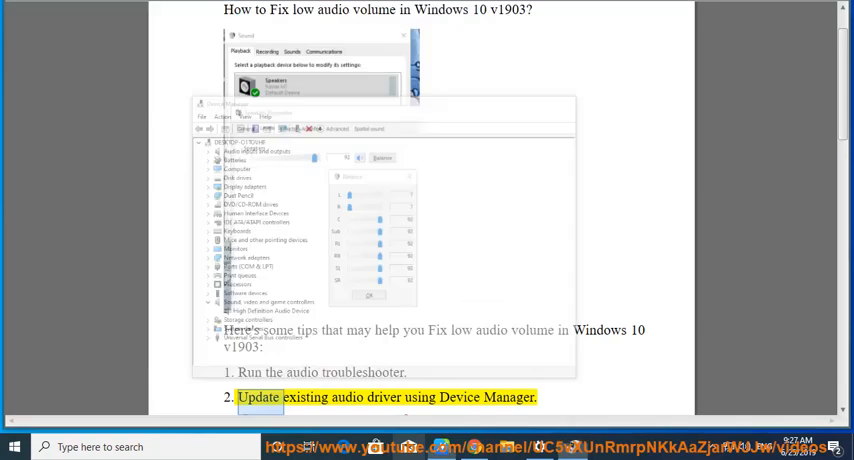
{"action": "scroll", "scroll_direction": "down", "scroll_amount": 3}
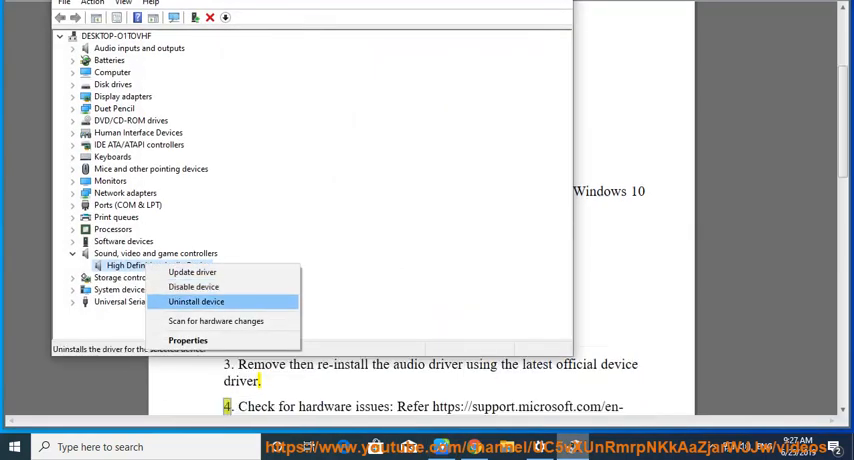
- Uninstall the High Definition Audio Device so its driver can be reinstalled
{"action": "left_click", "coordinate": [196, 300]}
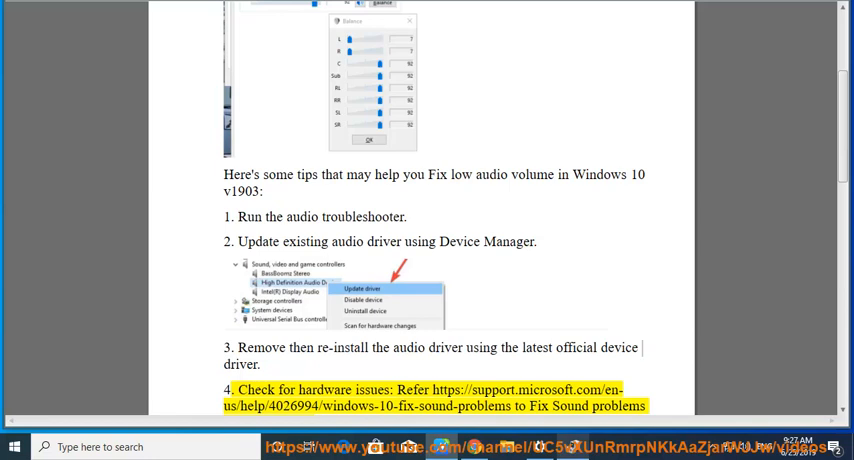
{"action": "scroll", "scroll_direction": "down", "scroll_amount": 3}
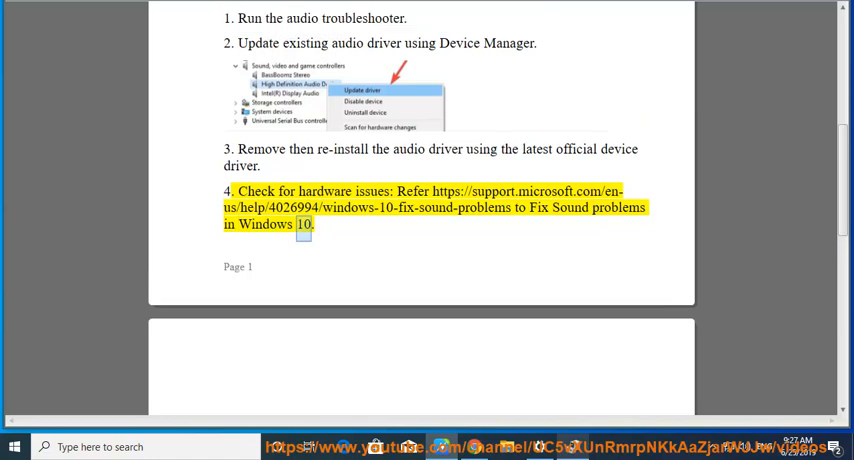